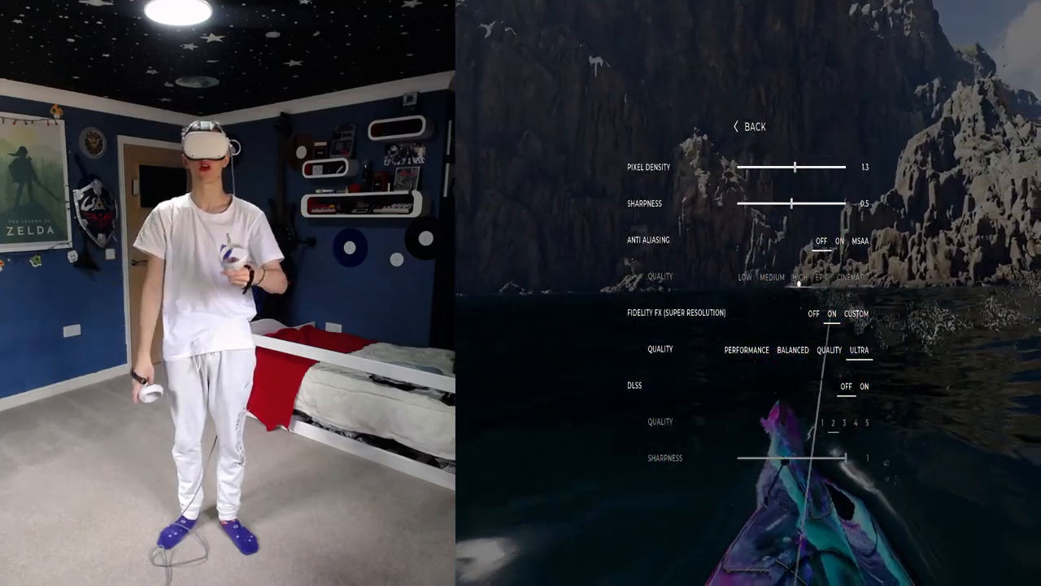
- Exit Advanced Graphics and bring up the General settings showing kayak feel and height in kayak
click(750, 127)
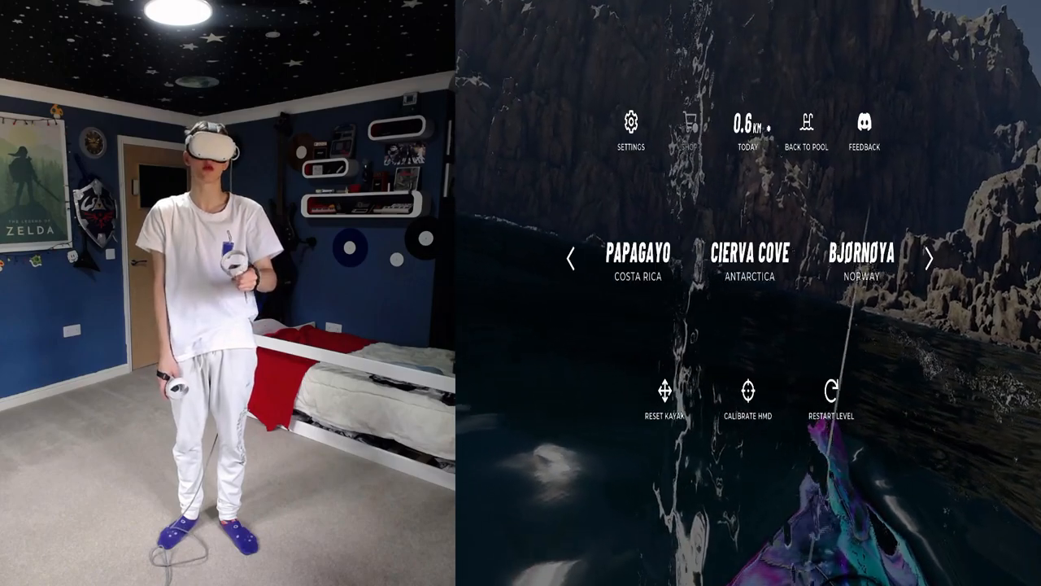
click(631, 122)
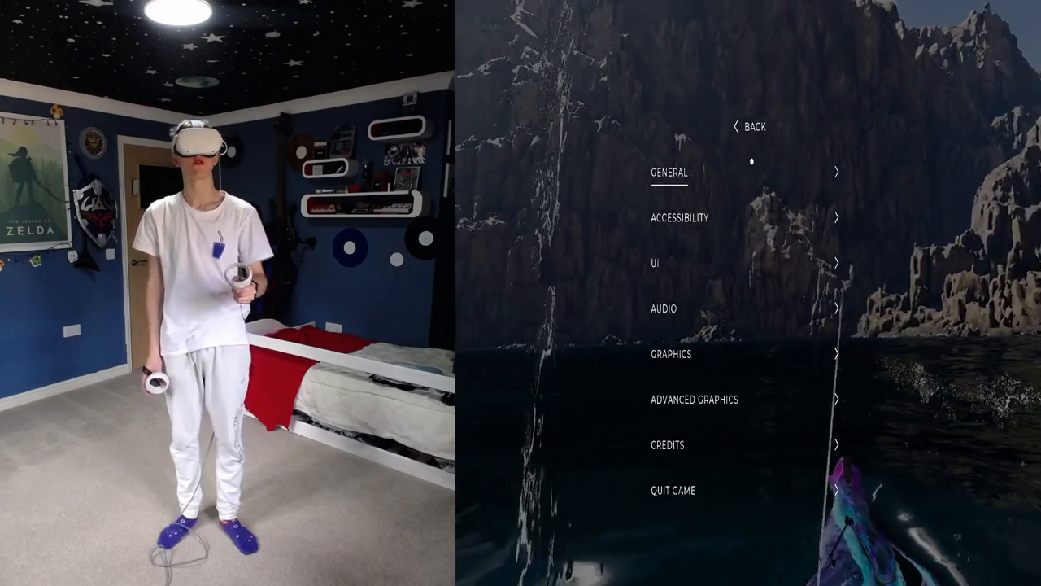
click(671, 172)
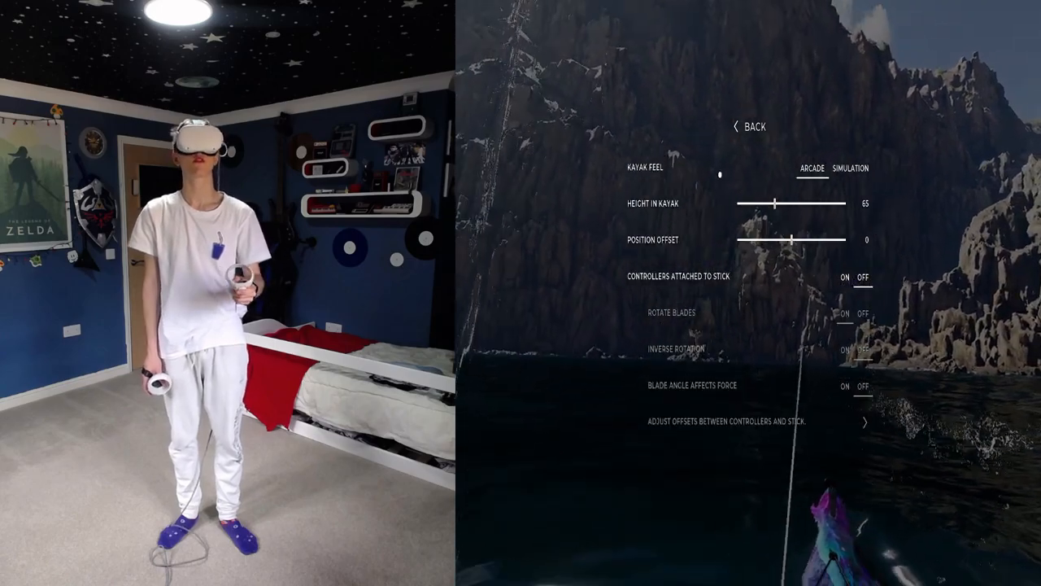